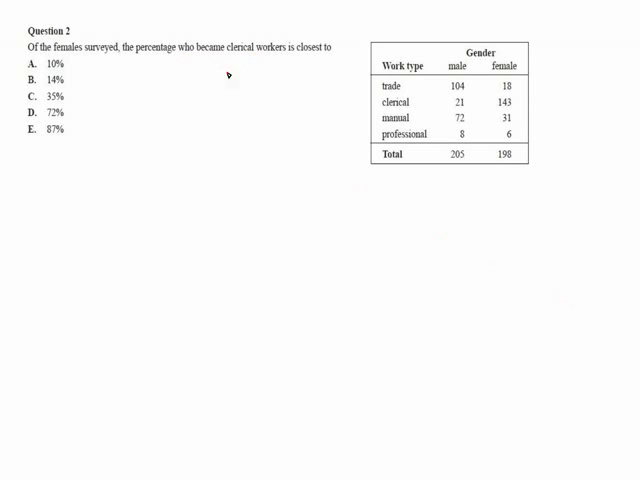
{"action": "mouse_move", "coordinate": [408, 118]}
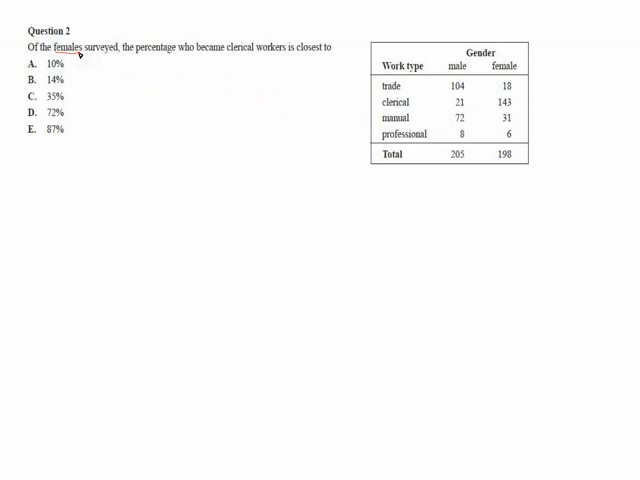
{"action": "mouse_move", "coordinate": [232, 62]}
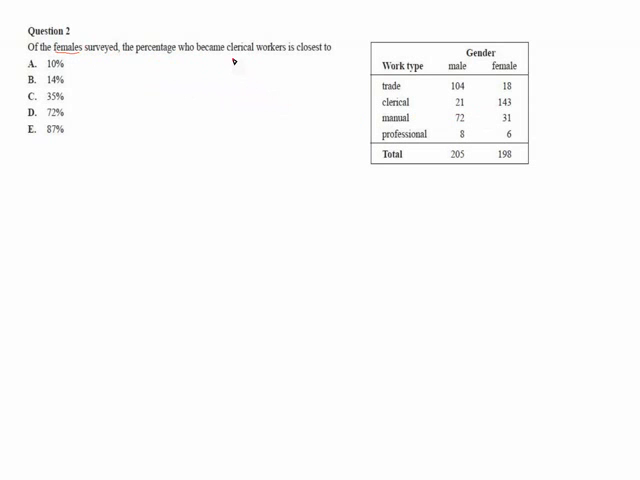
Underline 'clerical workers' in the Question 2 text with the red pen.
{"action": "left_click_drag", "start_coordinate": [238, 57], "coordinate": [283, 57]}
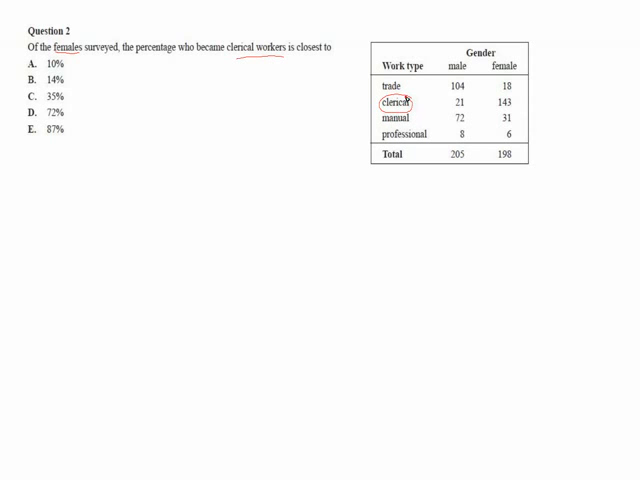
{"action": "mouse_move", "coordinate": [512, 100]}
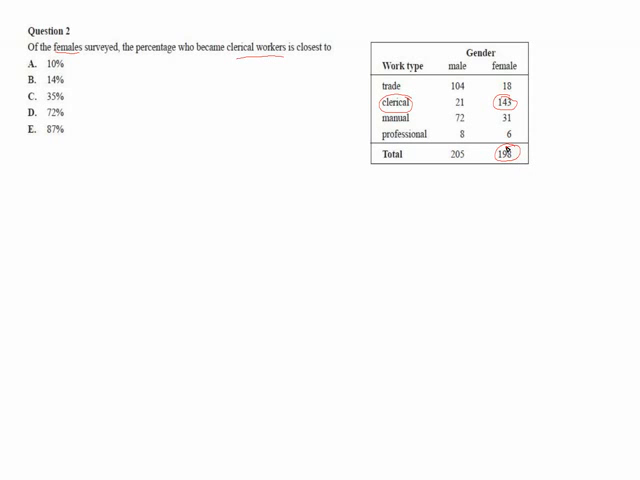
{"action": "mouse_move", "coordinate": [170, 208]}
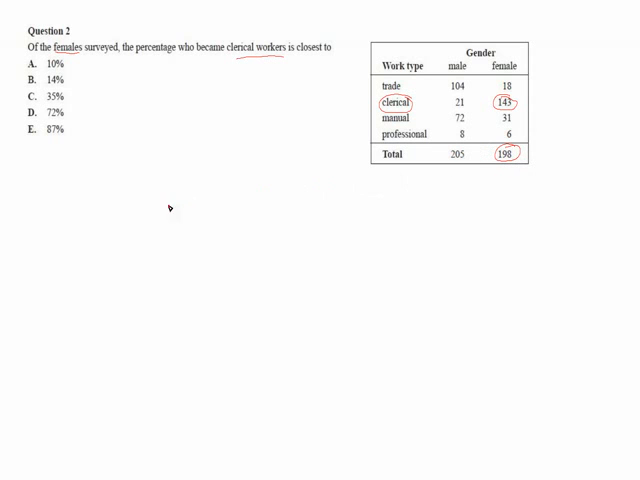
{"action": "mouse_move", "coordinate": [125, 165]}
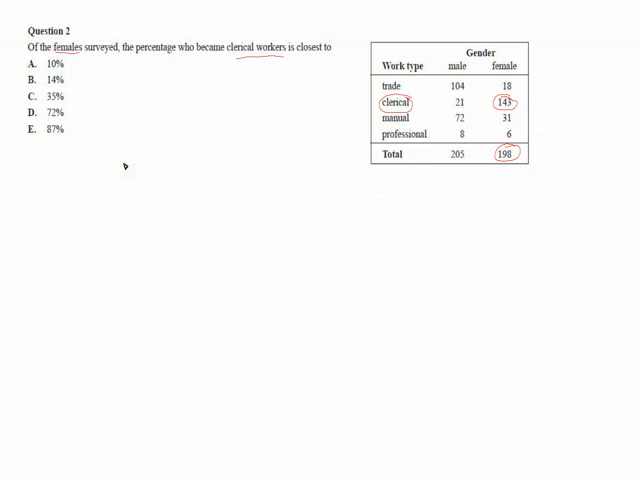
{"action": "mouse_move", "coordinate": [128, 175]}
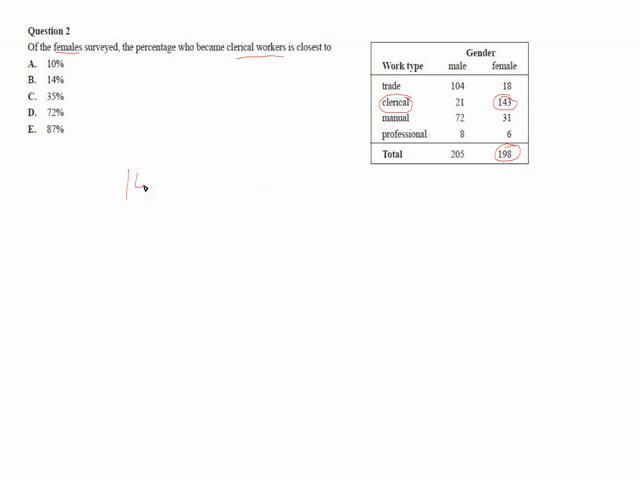
Handwrite 143 over a fraction bar with ×100, then begin '=7' of the result.
{"action": "type", "text": "143"}
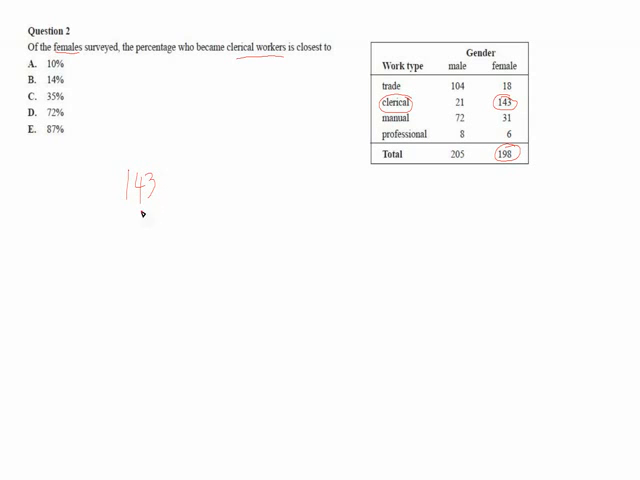
{"action": "left_click_drag", "start_coordinate": [118, 208], "coordinate": [168, 206]}
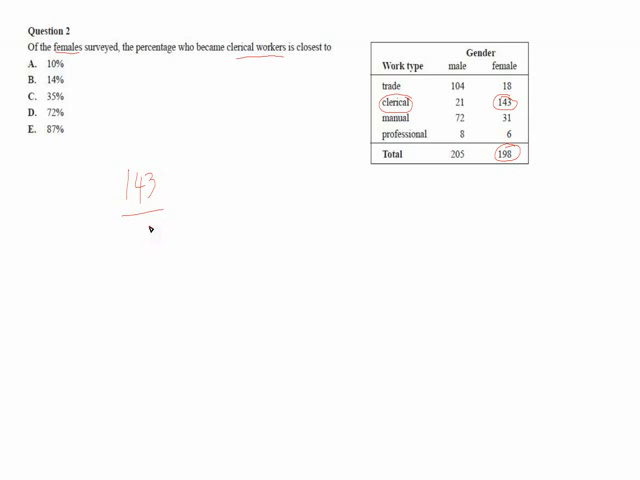
{"action": "mouse_move", "coordinate": [150, 233]}
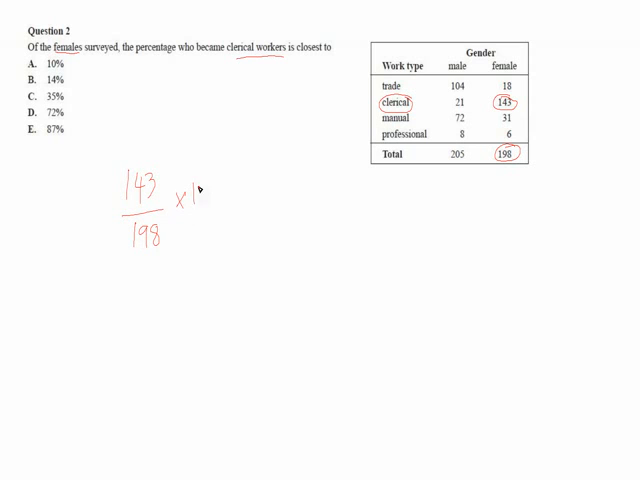
{"action": "type", "text": "00"}
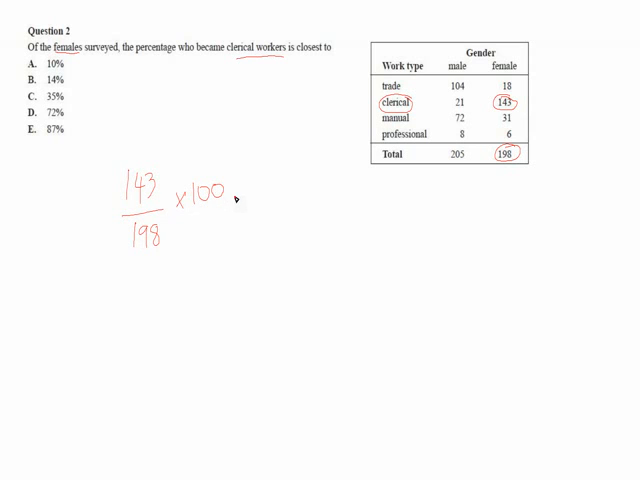
{"action": "type", "text": "=7"}
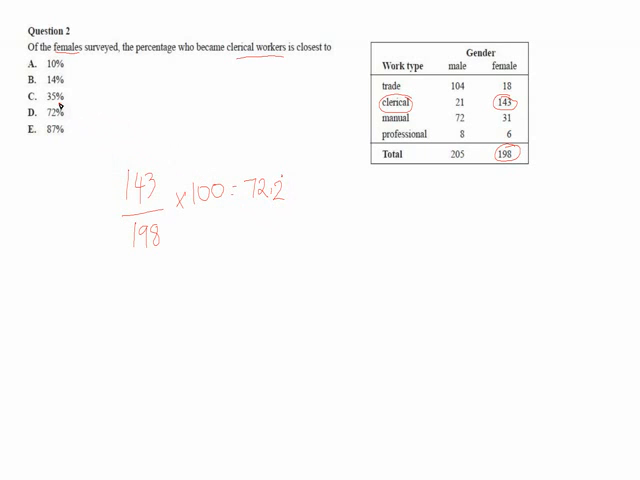
Circle answer option D, 72%, matching the 72.2 result.
{"action": "left_click", "coordinate": [22, 112]}
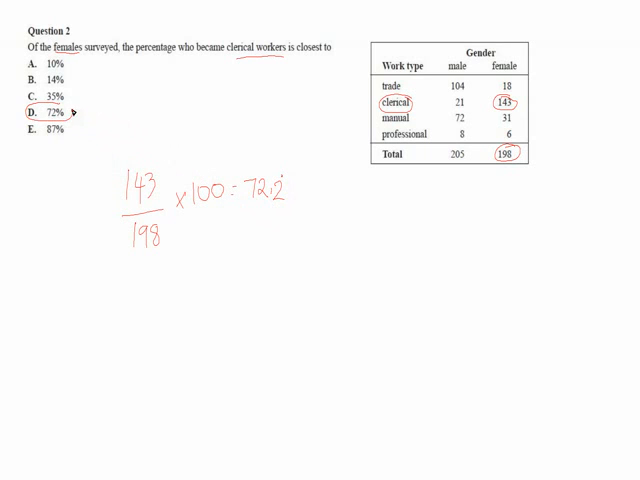